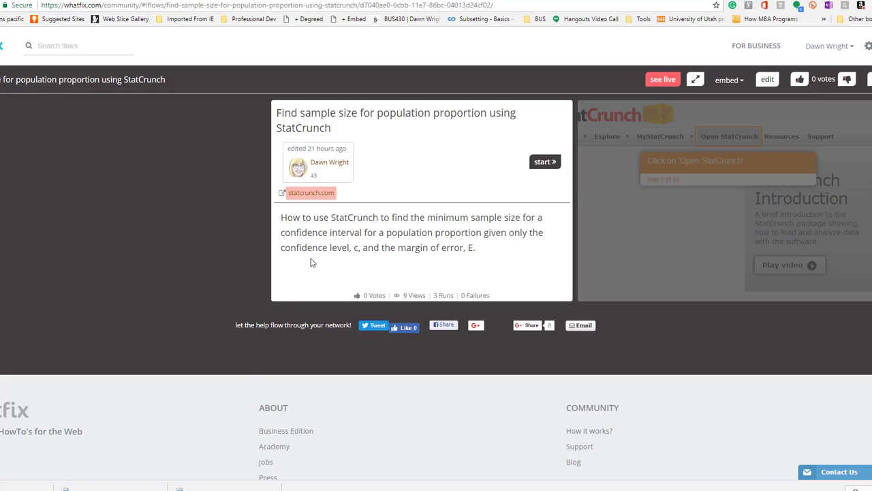
mouse_move(235, 205)
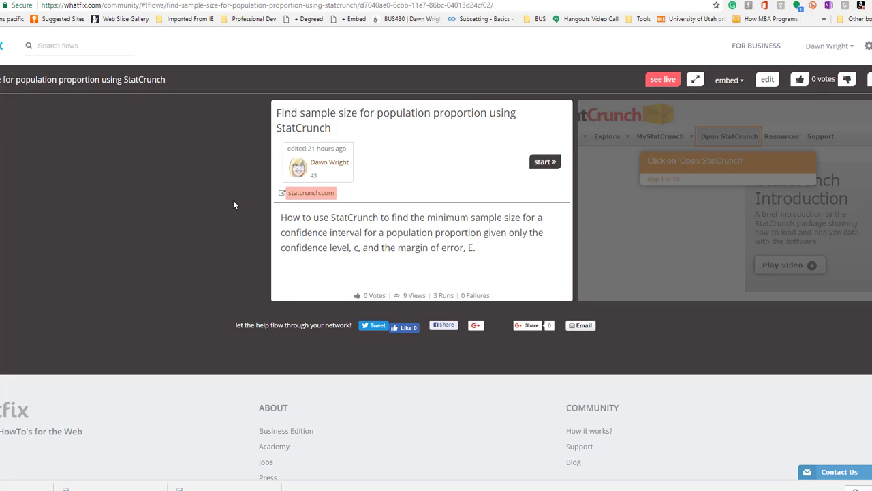
mouse_move(225, 199)
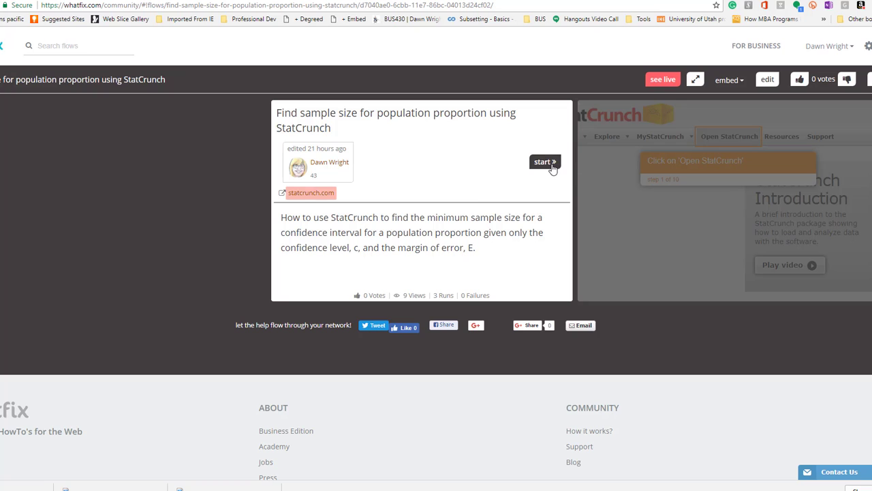
Step: Start the slideshow preview and advance it past the Open StatCrunch step to Proportion Stats
click(545, 161)
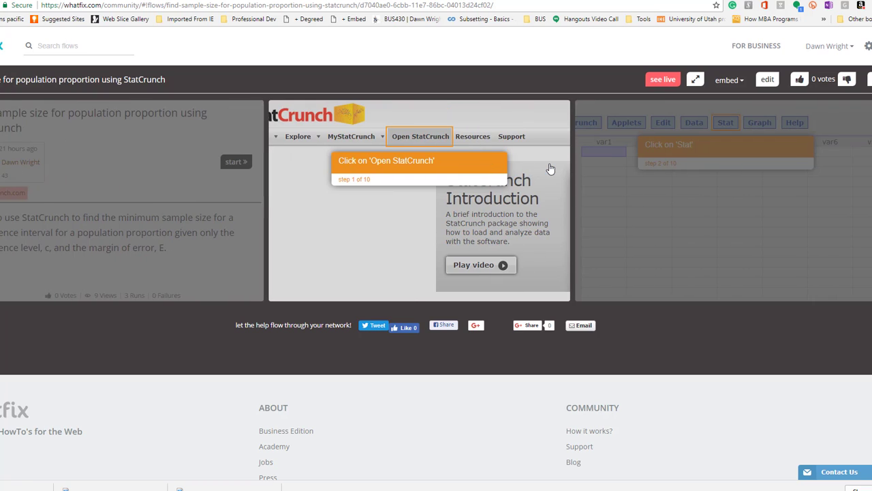
mouse_move(431, 161)
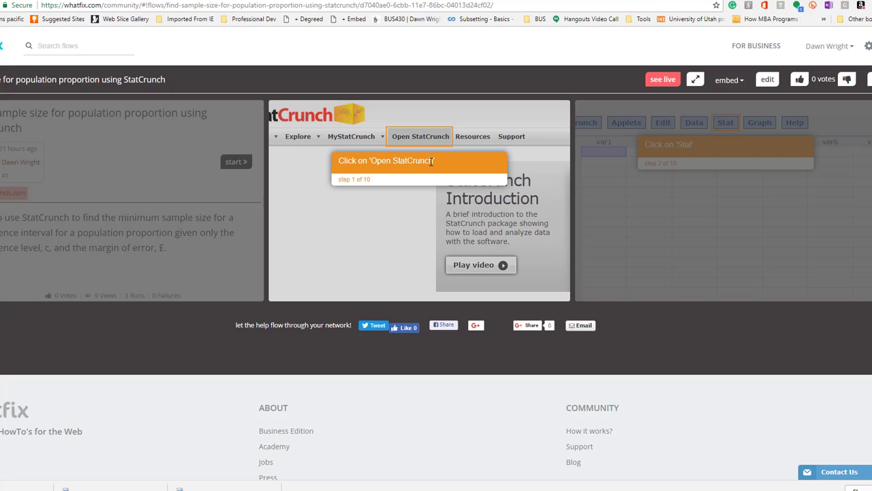
mouse_move(564, 308)
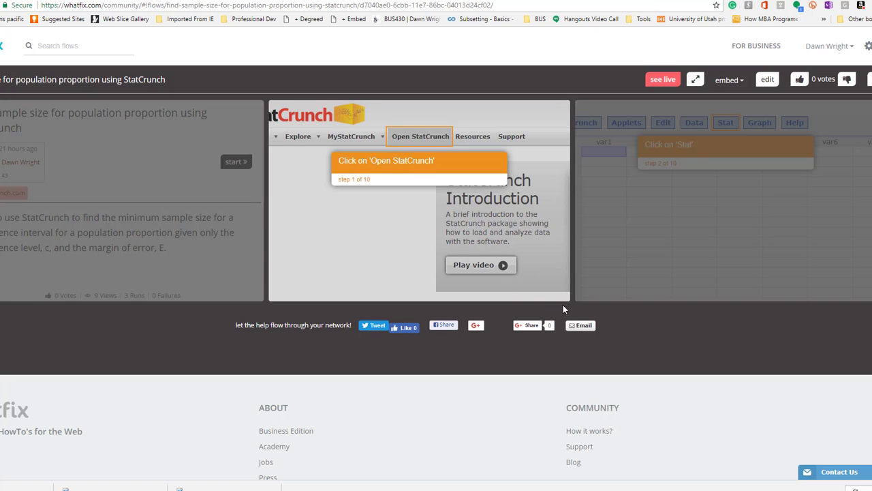
click(419, 136)
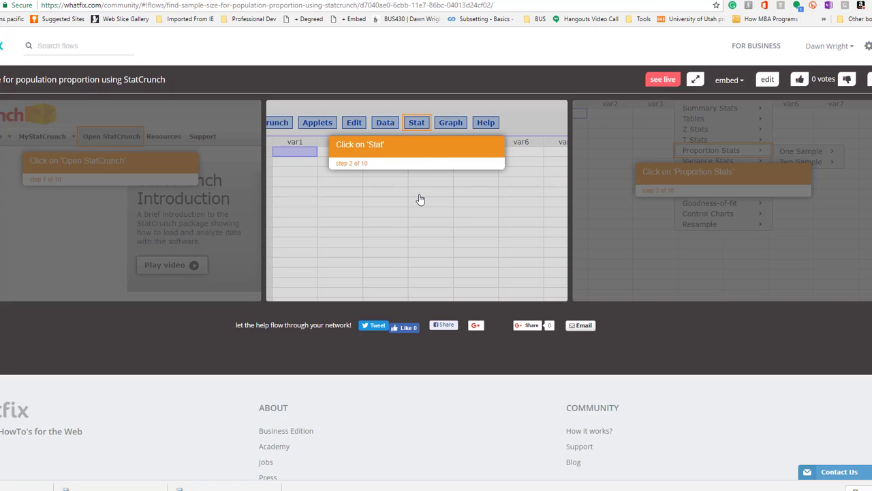
mouse_move(420, 128)
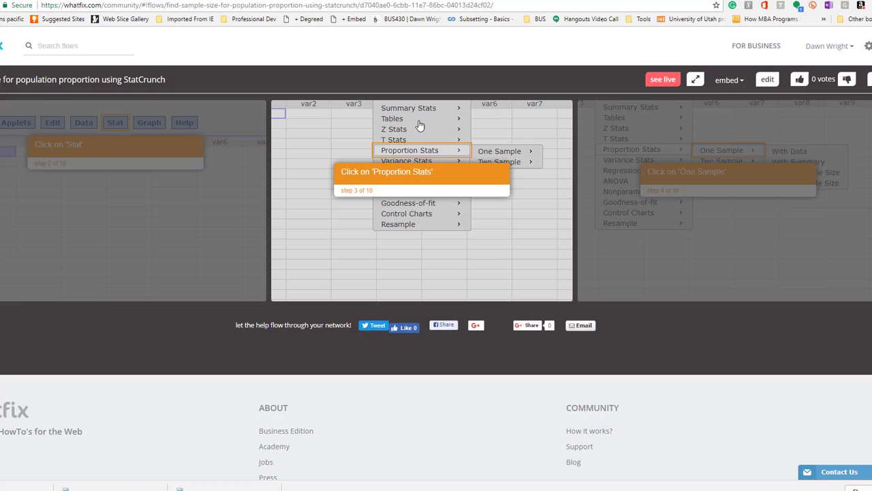
mouse_move(425, 273)
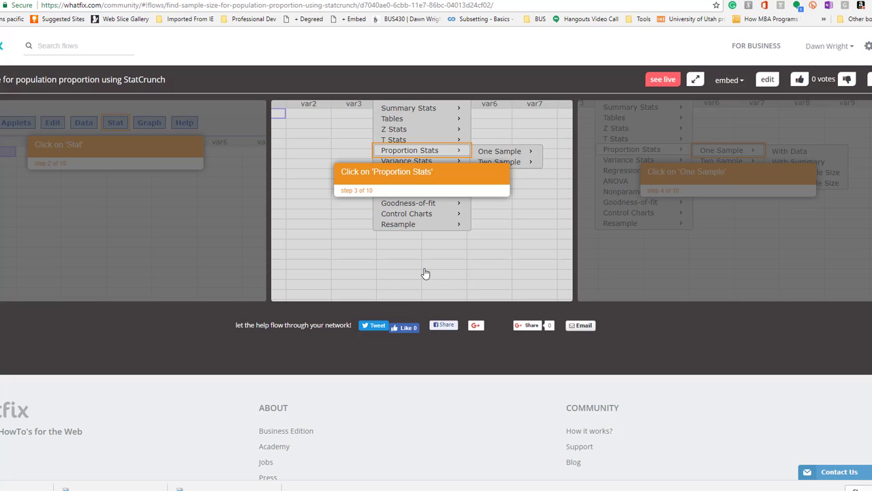
mouse_move(517, 252)
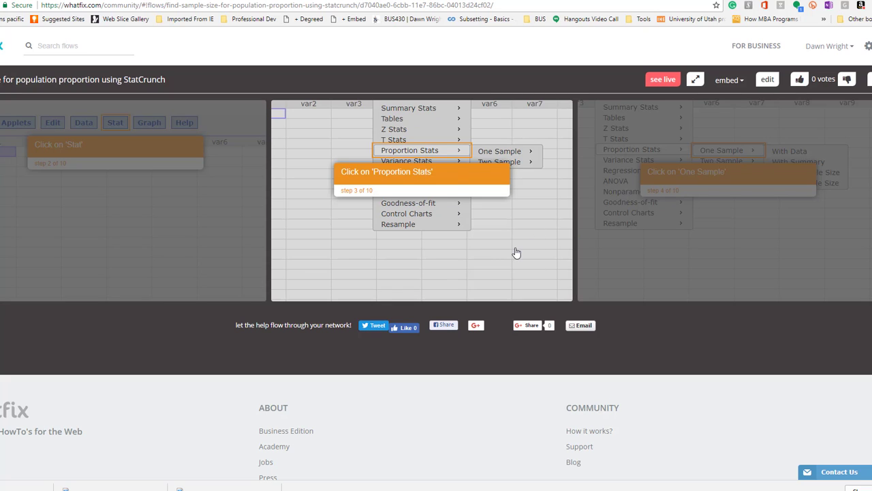
mouse_move(417, 135)
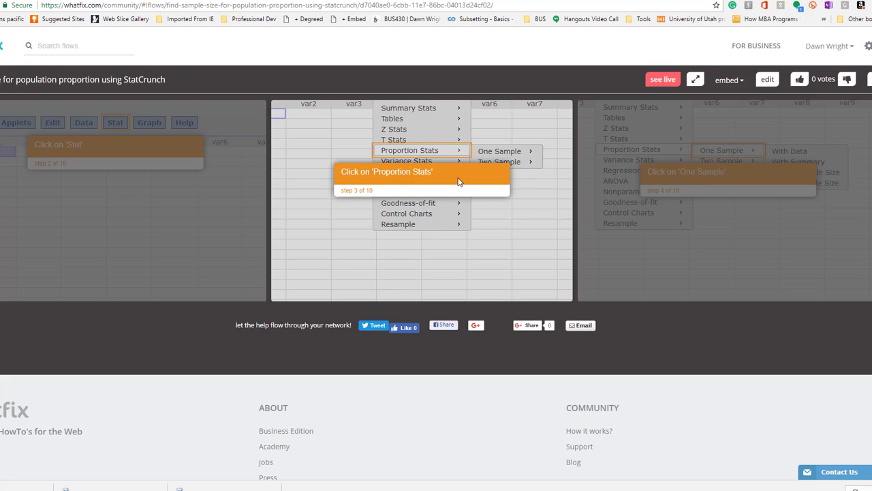
Step: Advance through One Sample, Width/Sample Size, target proportion and Compute to step 10, reading sample size 2401
click(409, 150)
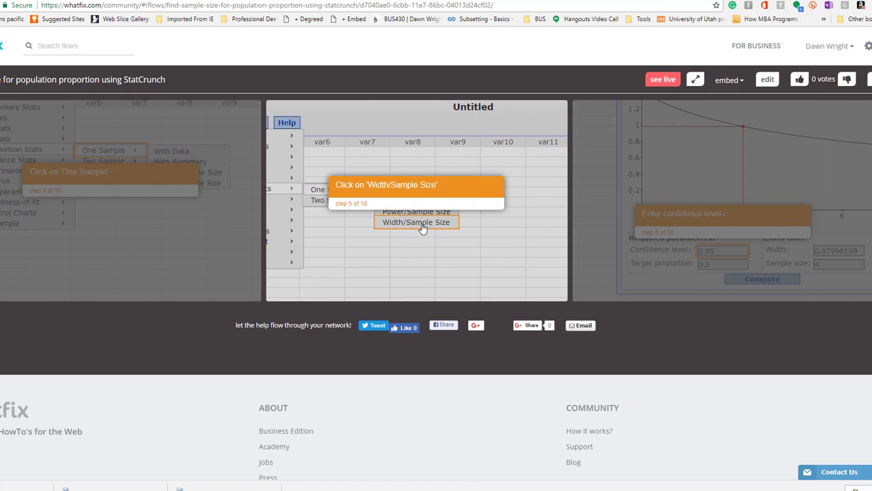
click(417, 221)
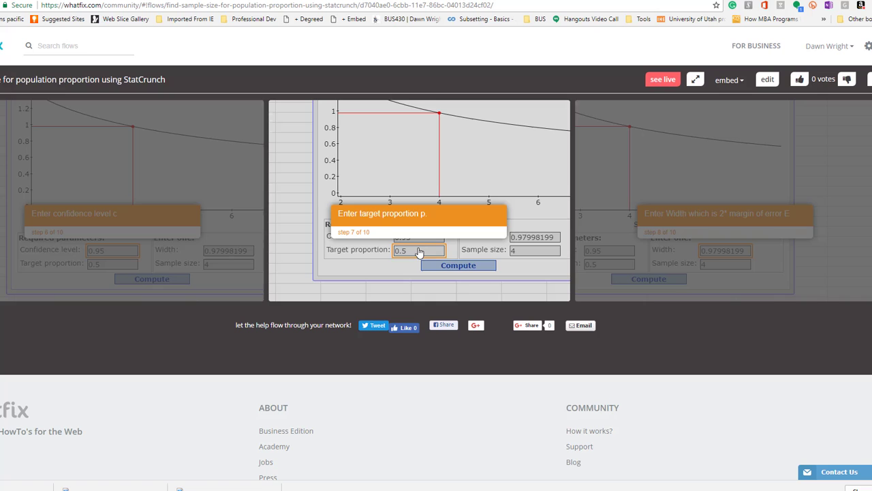
click(458, 264)
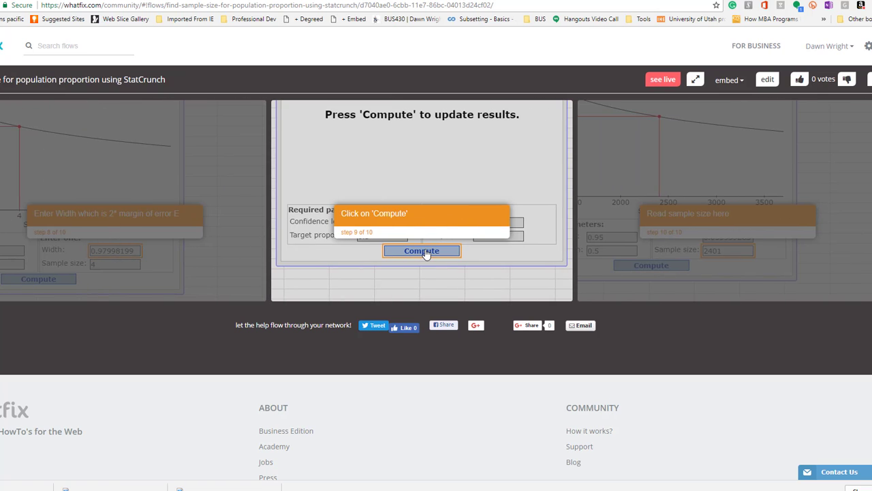
click(422, 251)
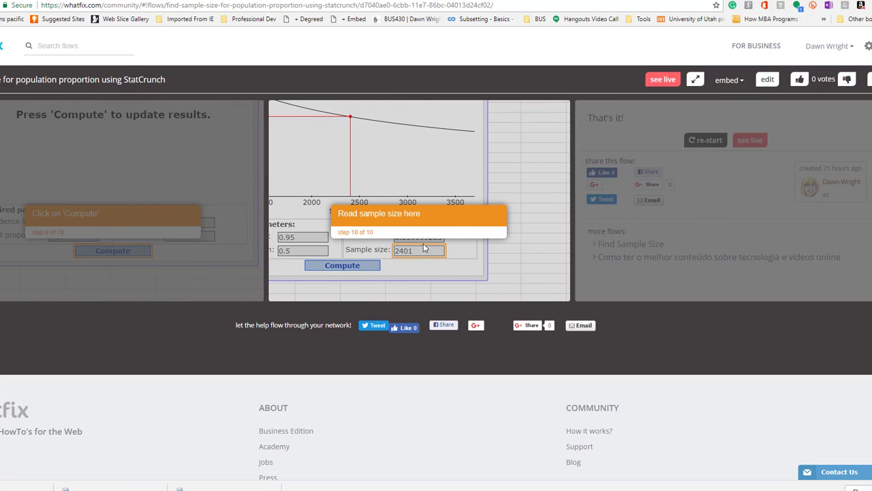
mouse_move(422, 255)
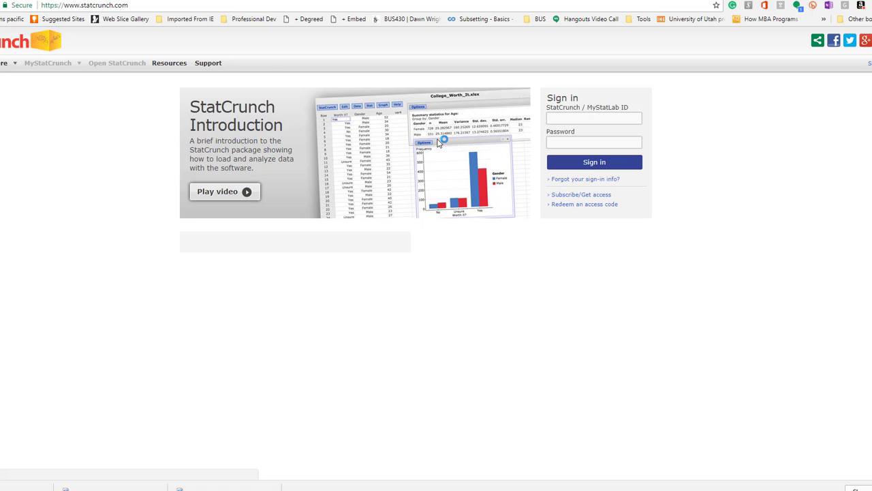
Step: Go to MyStatCrunch and launch StatCrunch with a blank sheet, the guide showing 'Click on Stat'
click(594, 162)
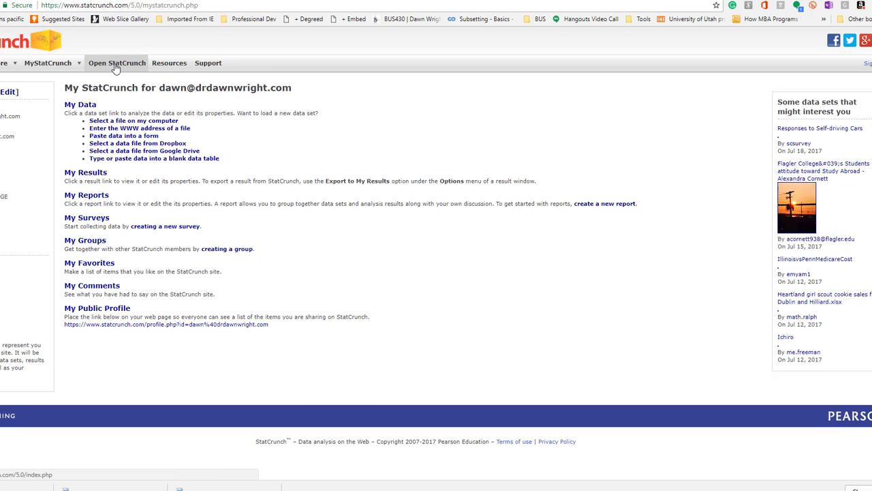
click(117, 63)
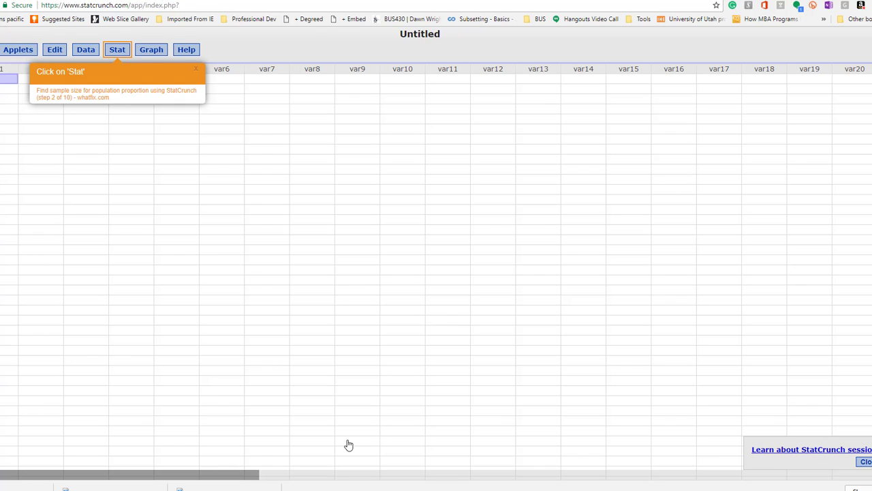
mouse_move(26, 280)
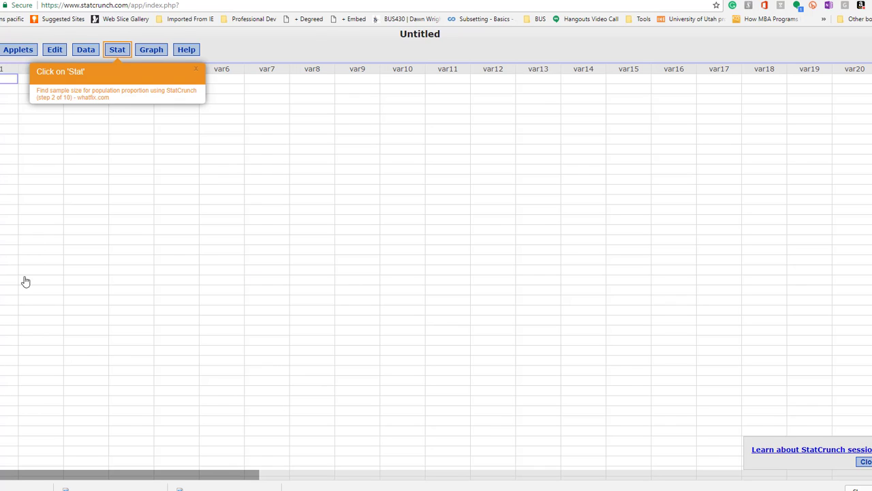
mouse_move(847, 19)
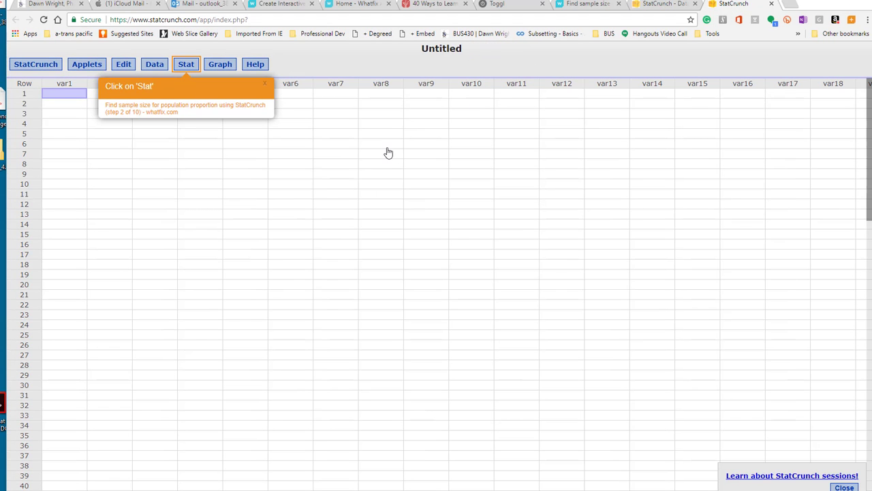
mouse_move(185, 64)
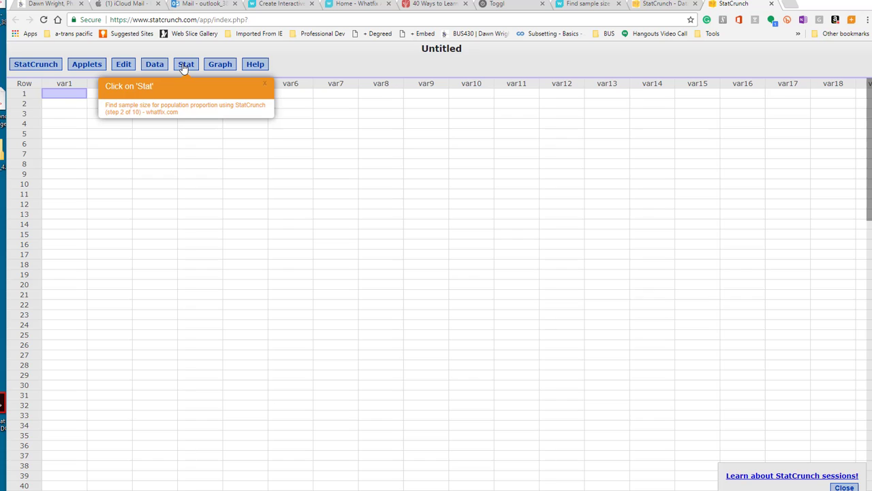
click(185, 64)
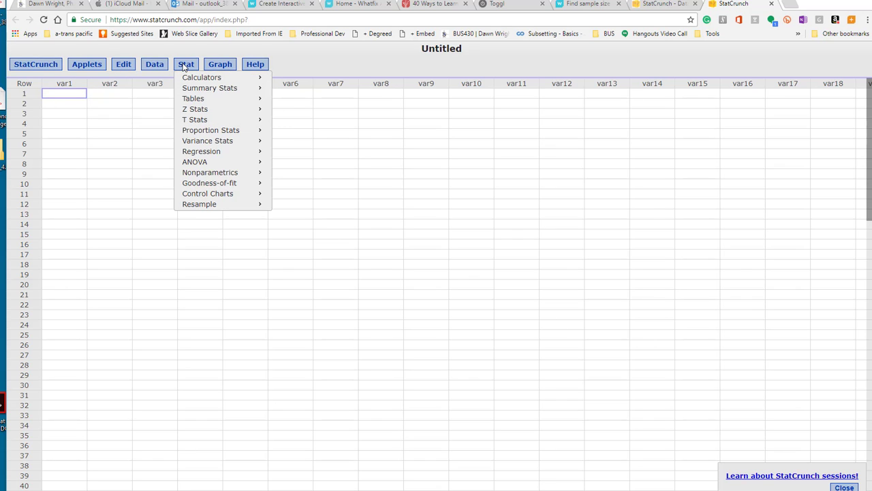
mouse_move(201, 76)
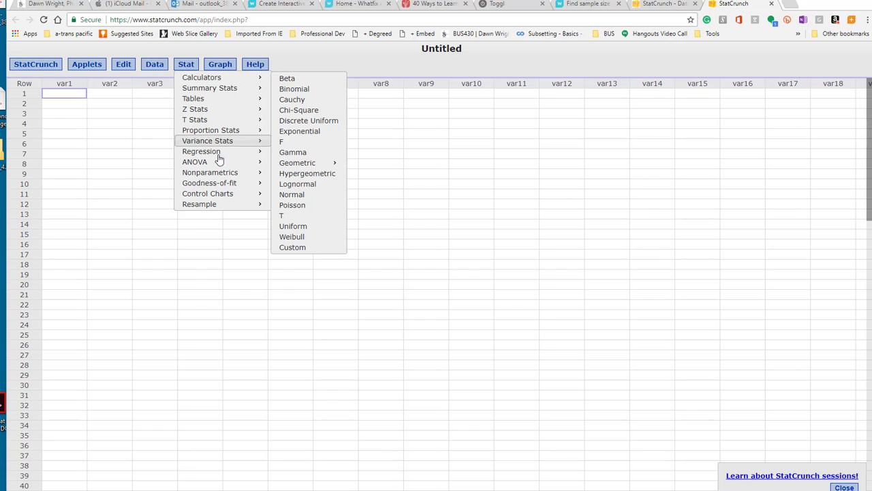
mouse_move(228, 248)
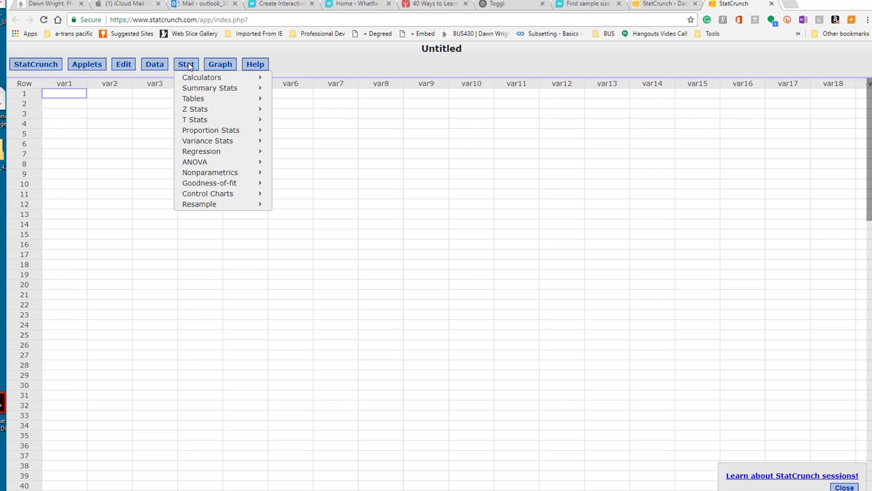
mouse_move(201, 150)
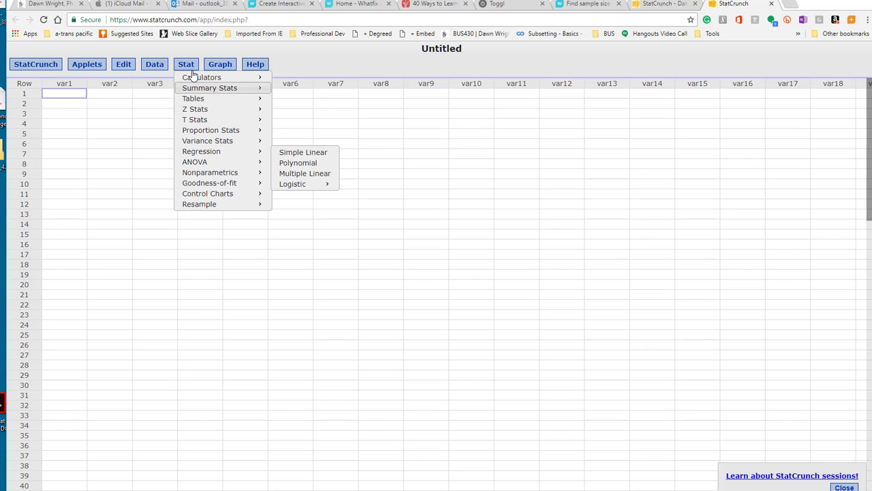
mouse_move(210, 131)
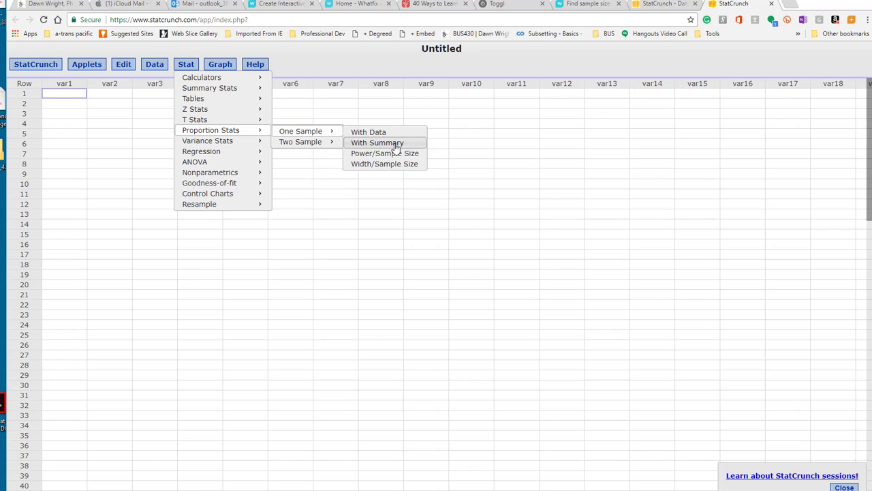
click(376, 143)
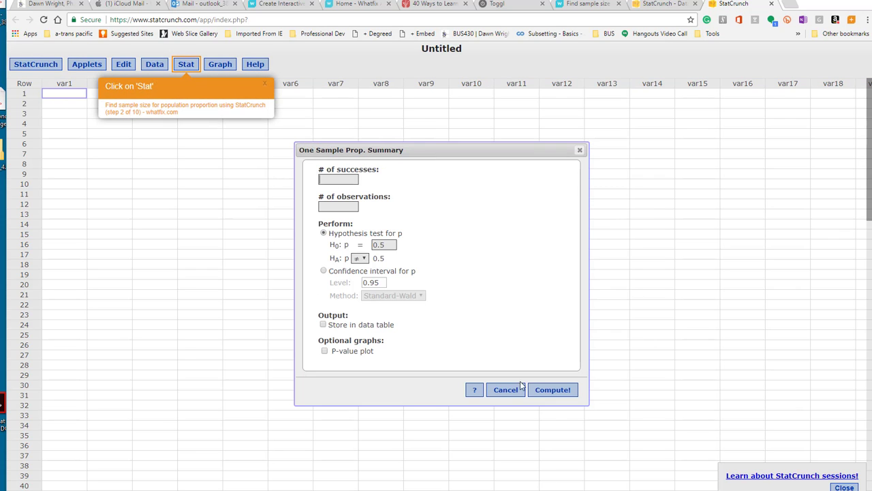
click(506, 390)
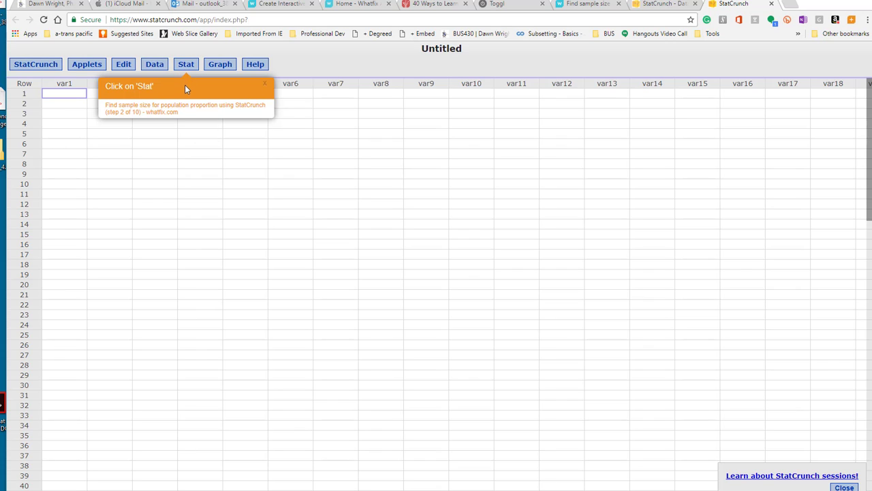
Step: Reach the Width/Sample Size applet via Stat > Proportion Stats > One Sample, confidence 0.95, proportion 0.5
click(186, 64)
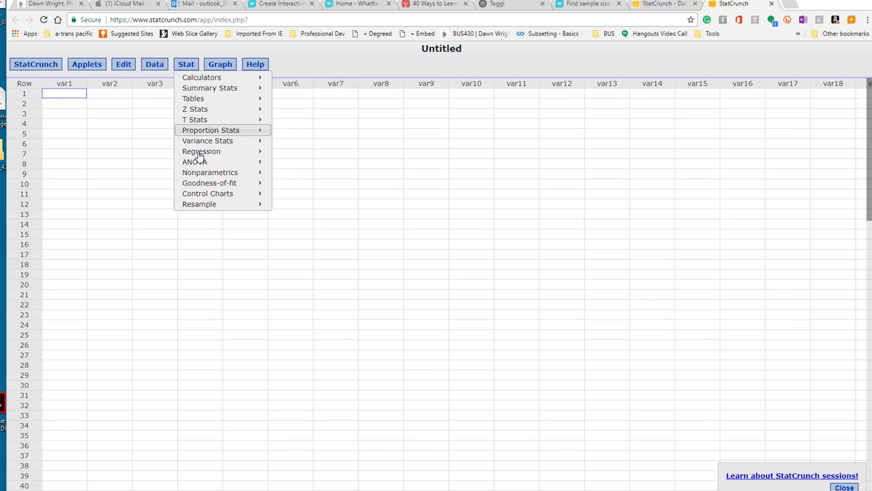
mouse_move(210, 131)
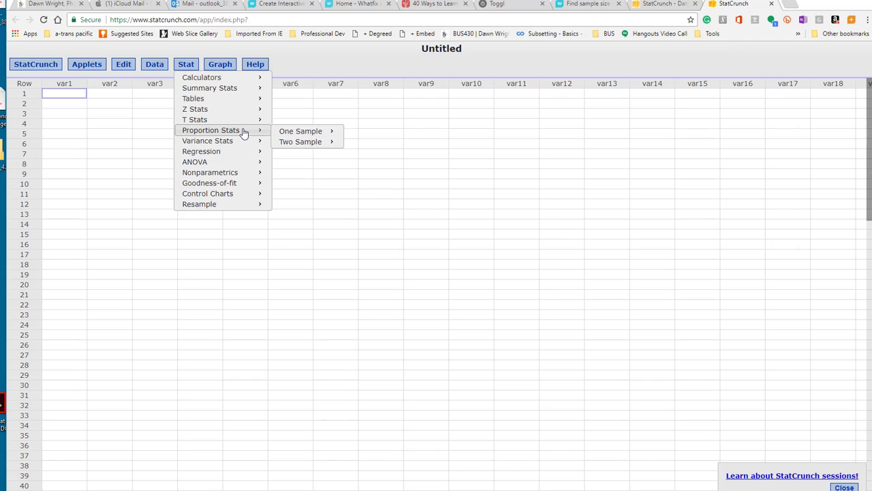
click(300, 131)
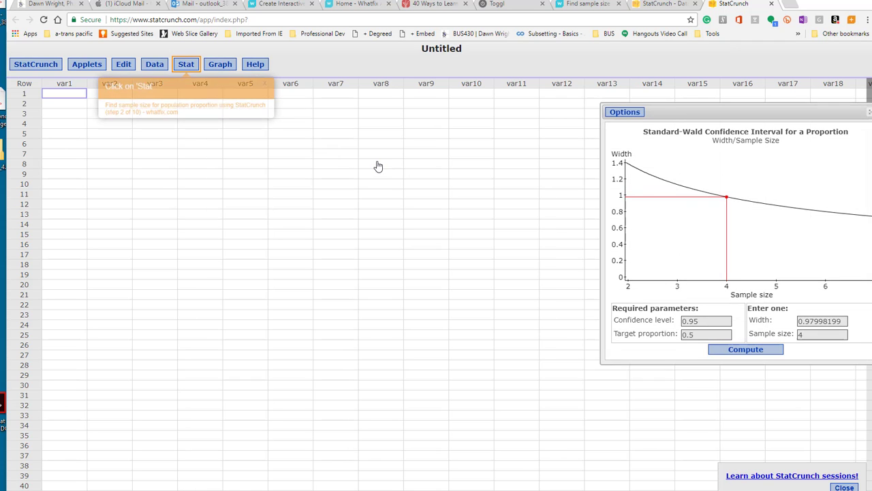